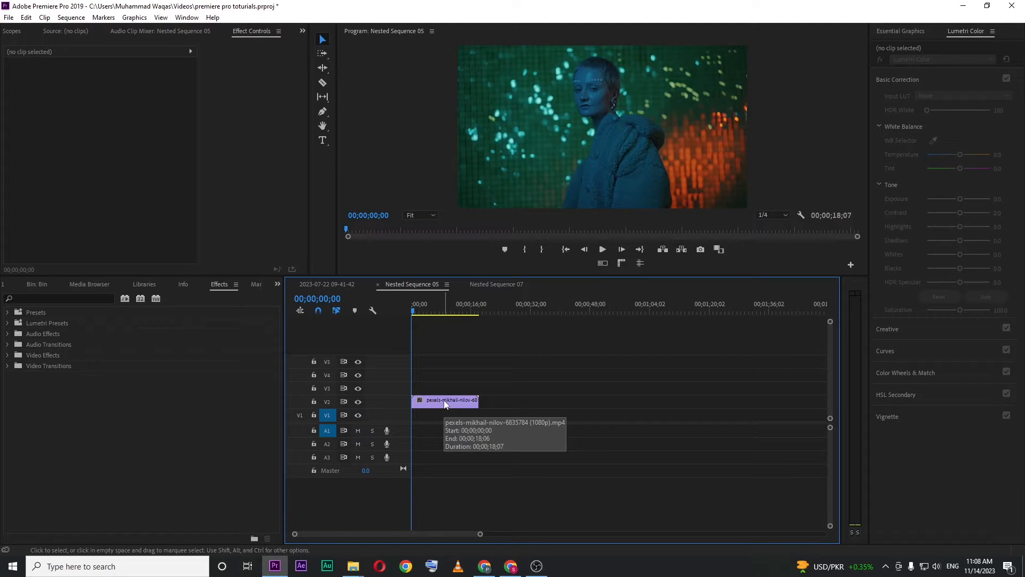
Alt-drag the V2 clip to create duplicate copies on V3 and V4
click(449, 312)
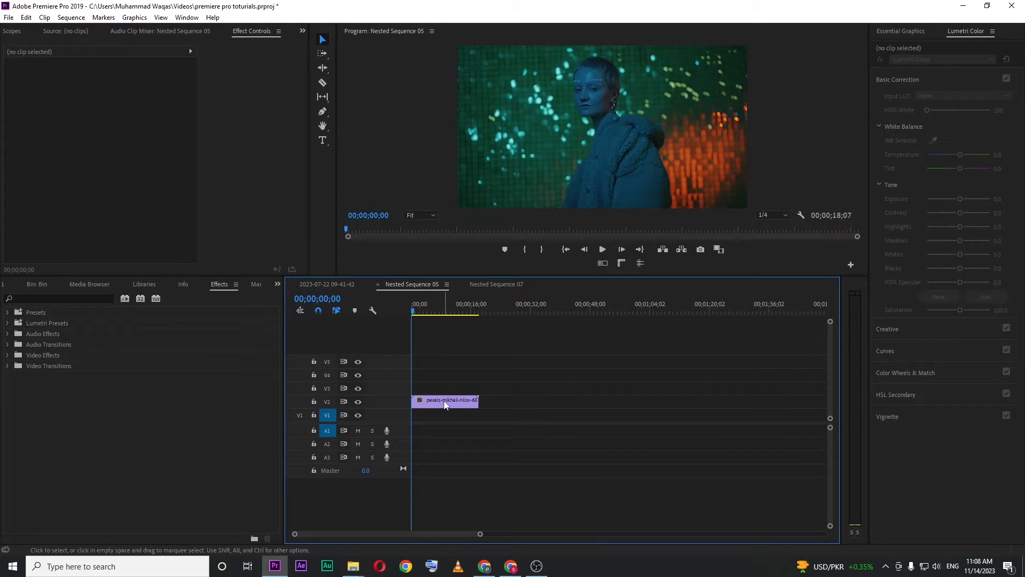
drag(444, 401, 444, 386)
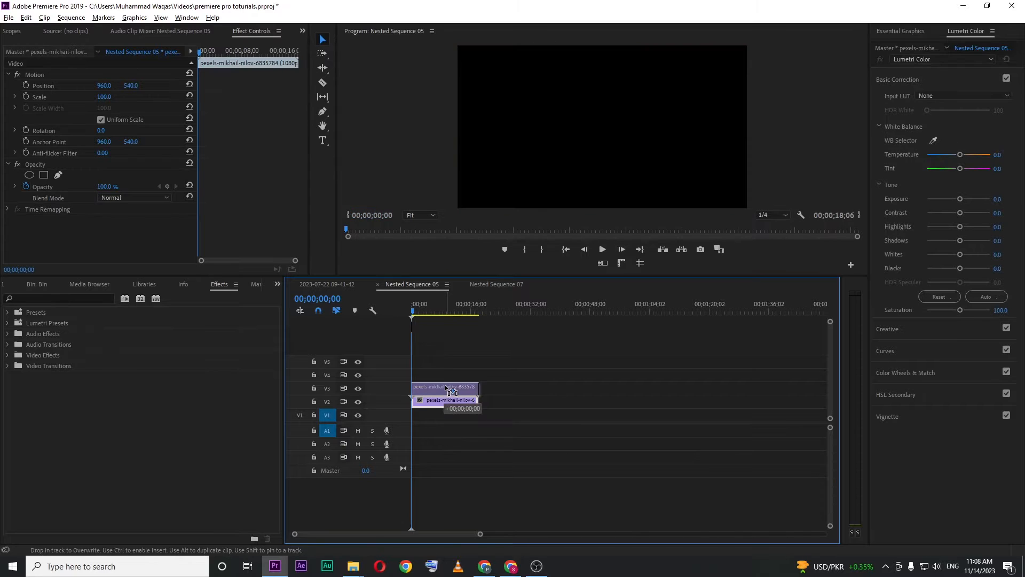
drag(448, 392, 448, 385)
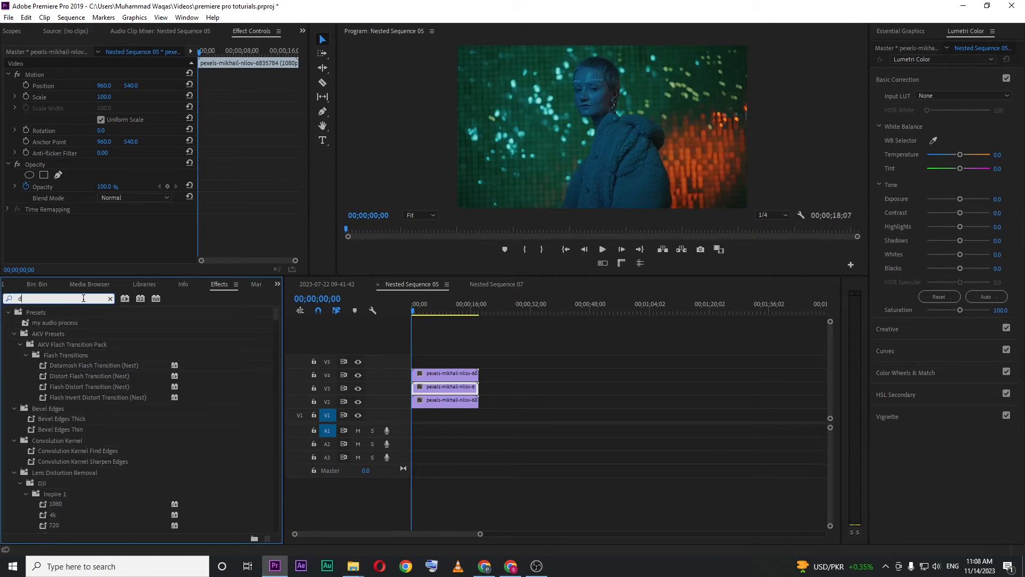
Search 'dir' to find Directional Blur and apply it to the top copy at 45° direction
text(dir)
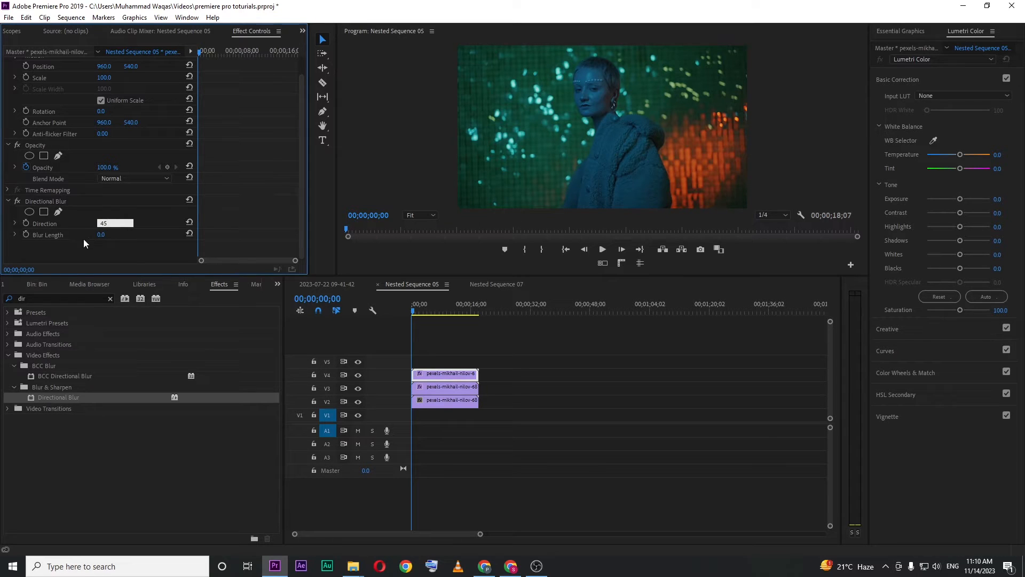
Set Blur Length 50 with Direction -45 and blend the copies in Screen mode
text(50)
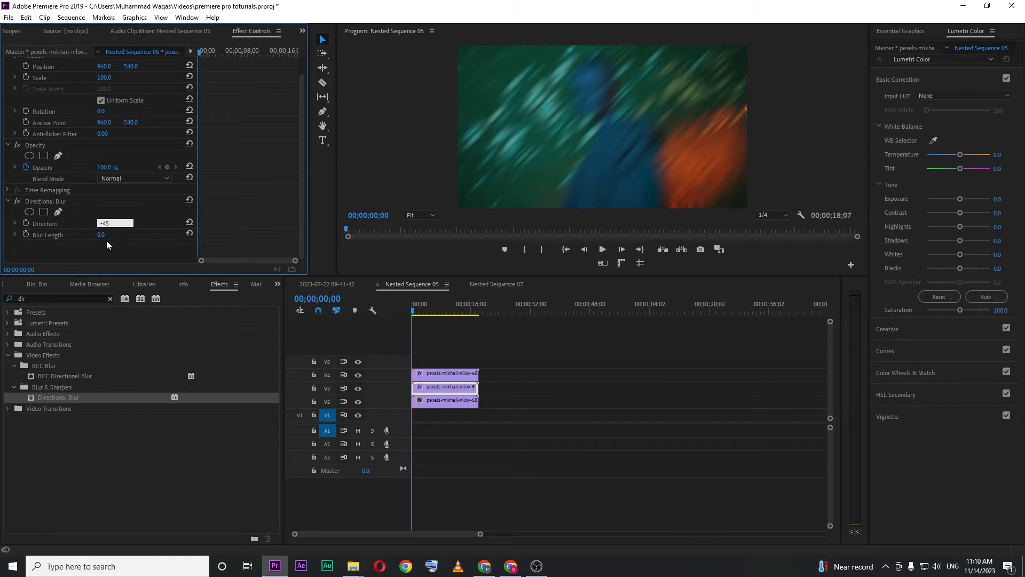
click(110, 234)
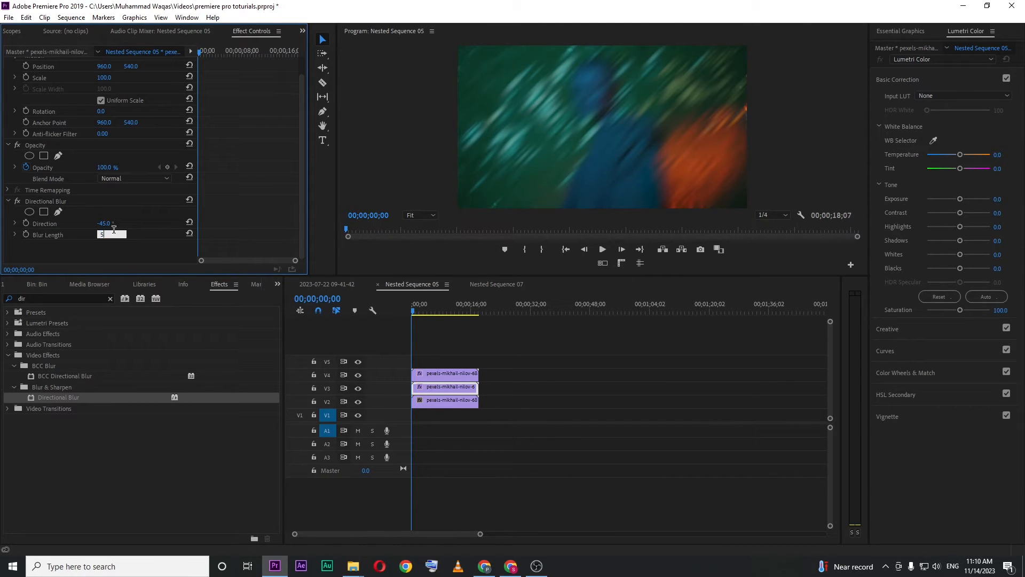
click(133, 179)
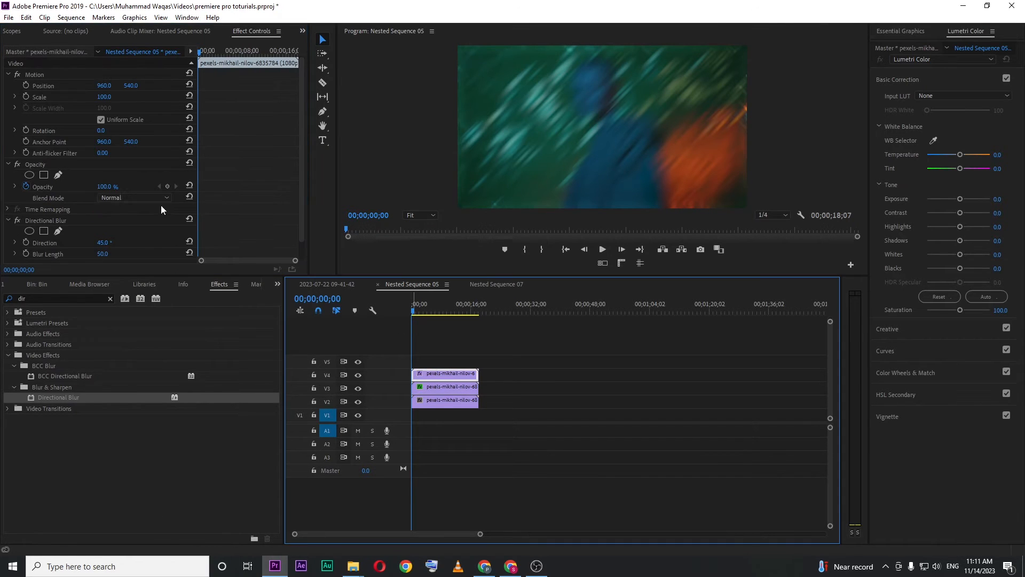
click(135, 198)
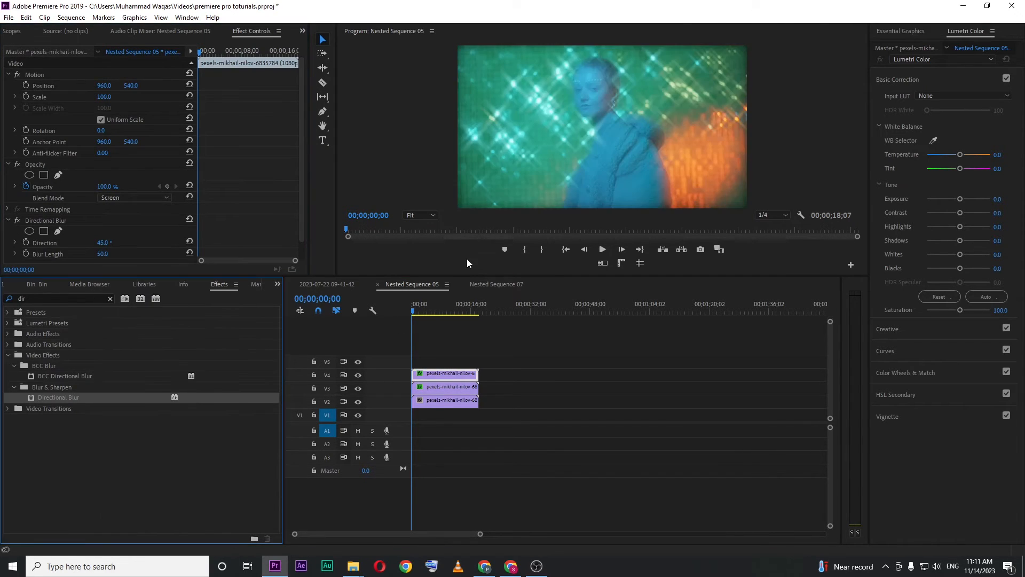
mouse_move(480, 272)
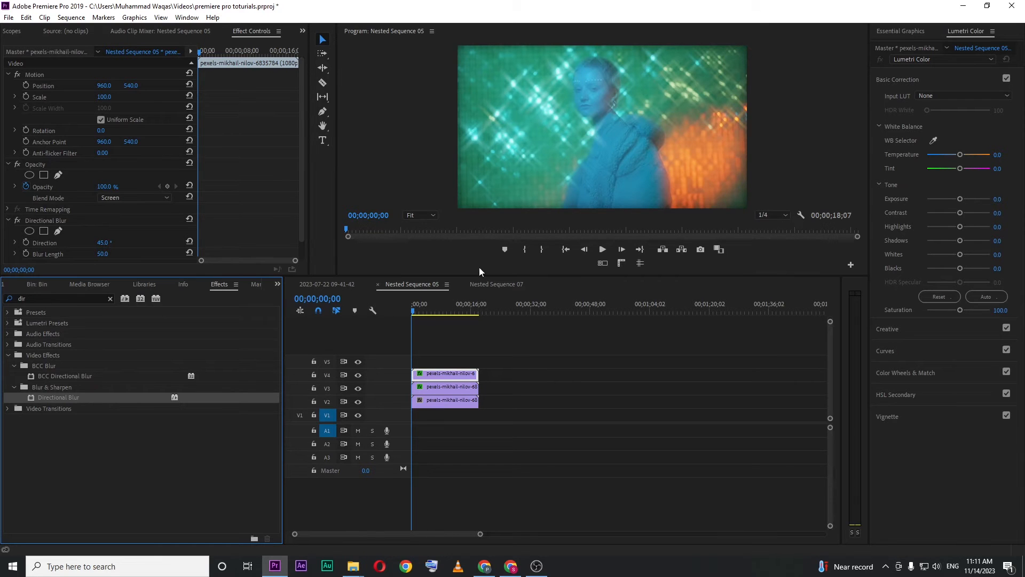
click(444, 311)
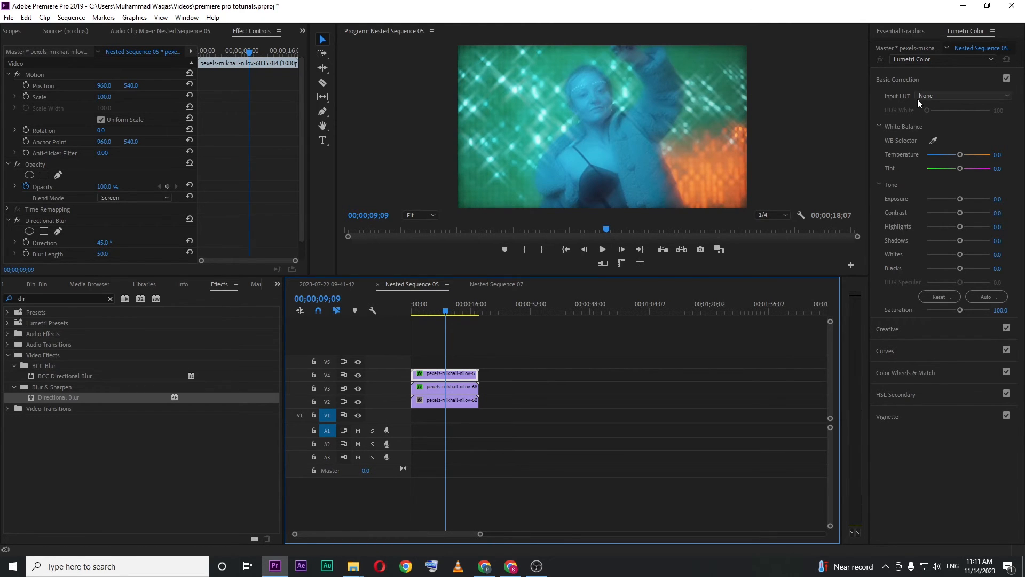
mouse_move(689, 124)
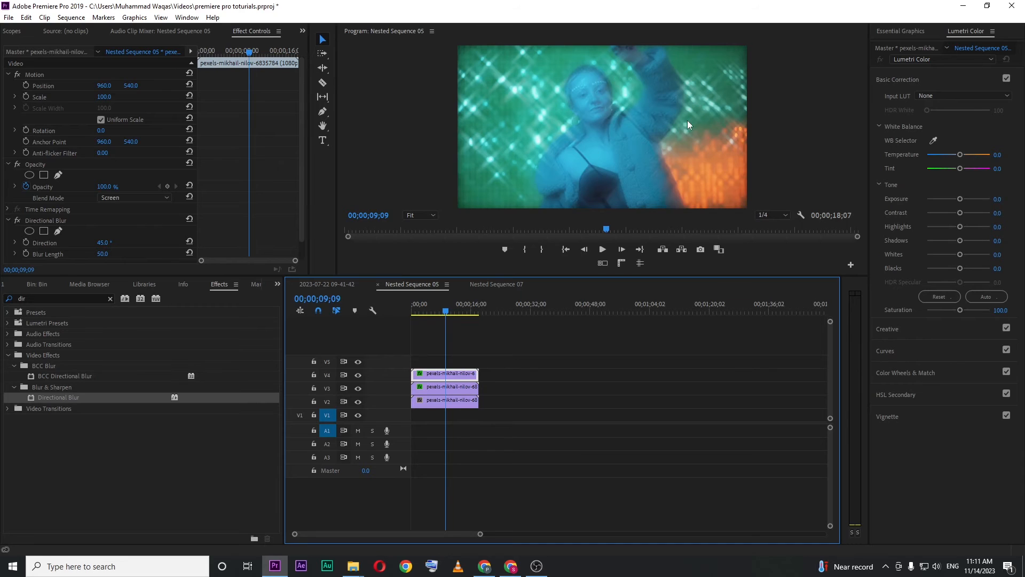
mouse_move(577, 157)
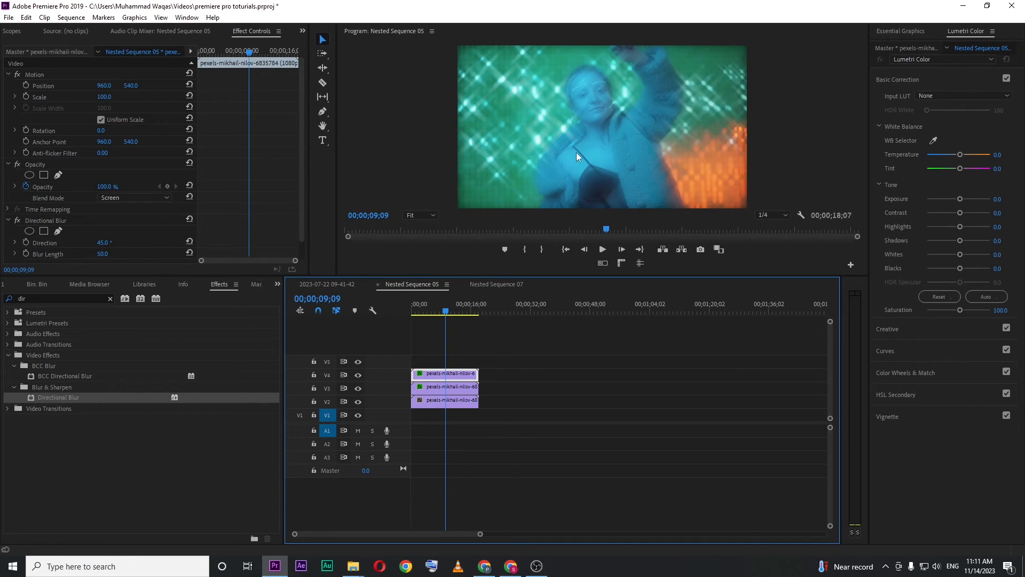